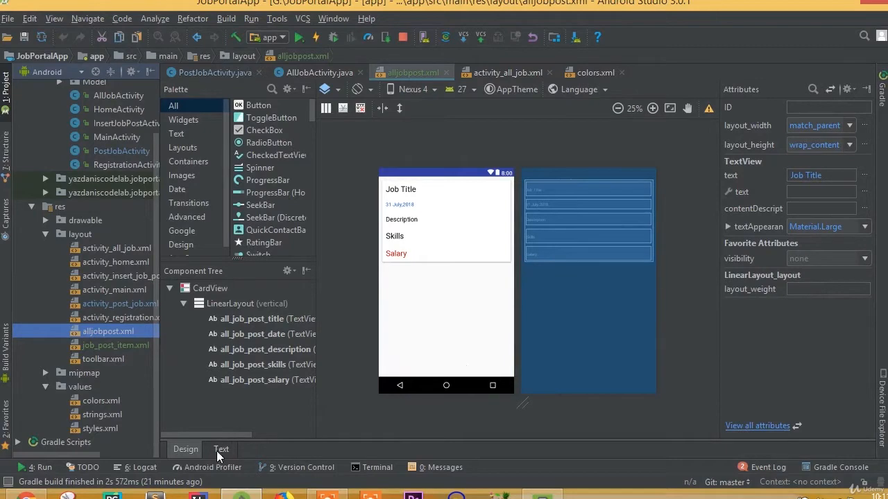
Step: Show alljobpost.xml as XML text and scroll through its text fields
{"action": "left_click", "coordinate": [221, 449]}
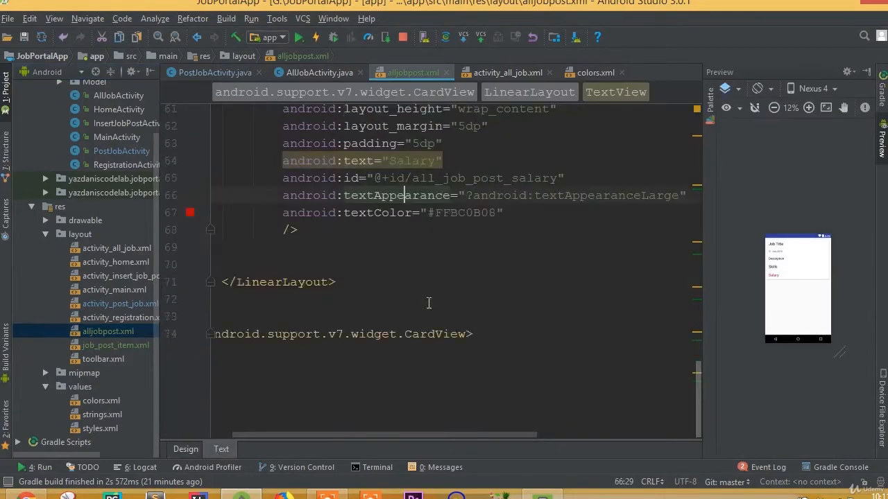
{"action": "scroll", "scroll_direction": "up", "scroll_amount": 3}
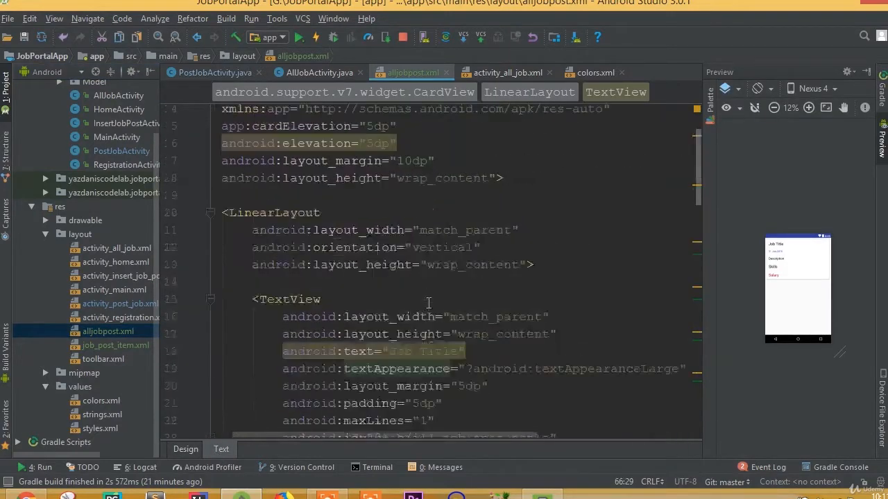
{"action": "scroll", "scroll_direction": "down", "scroll_amount": 3}
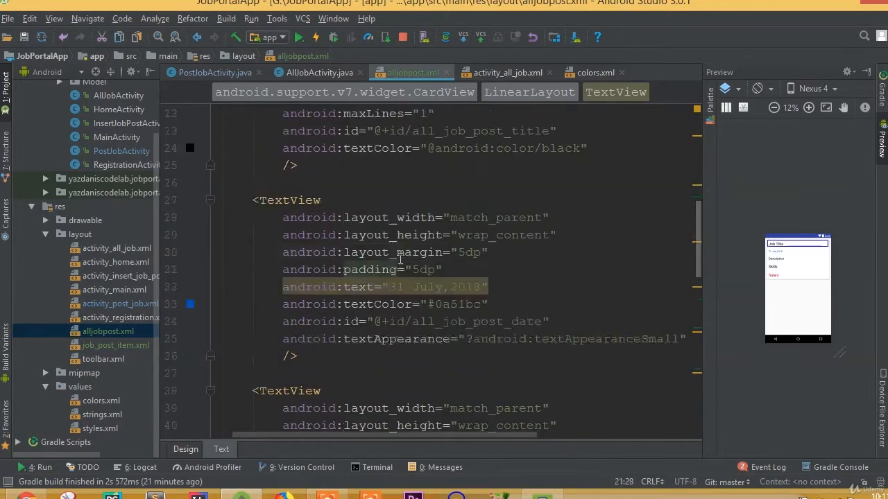
{"action": "scroll", "scroll_direction": "down", "scroll_amount": 3}
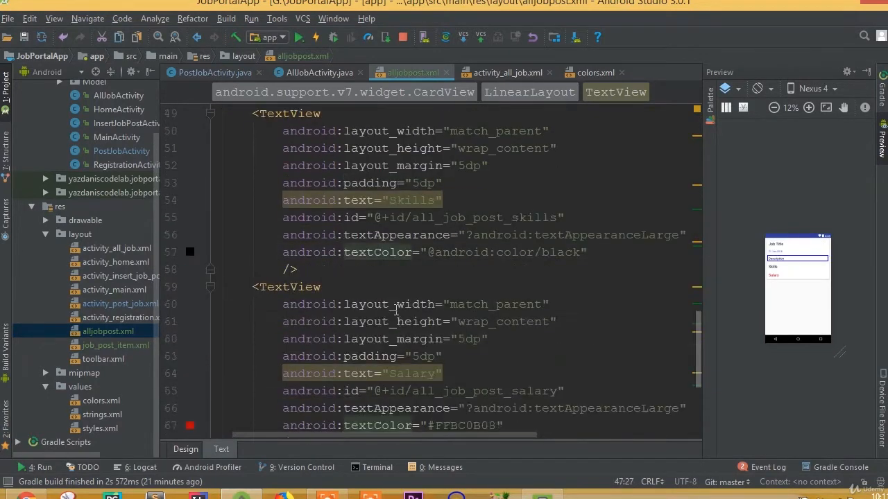
{"action": "scroll", "scroll_direction": "down", "scroll_amount": 3}
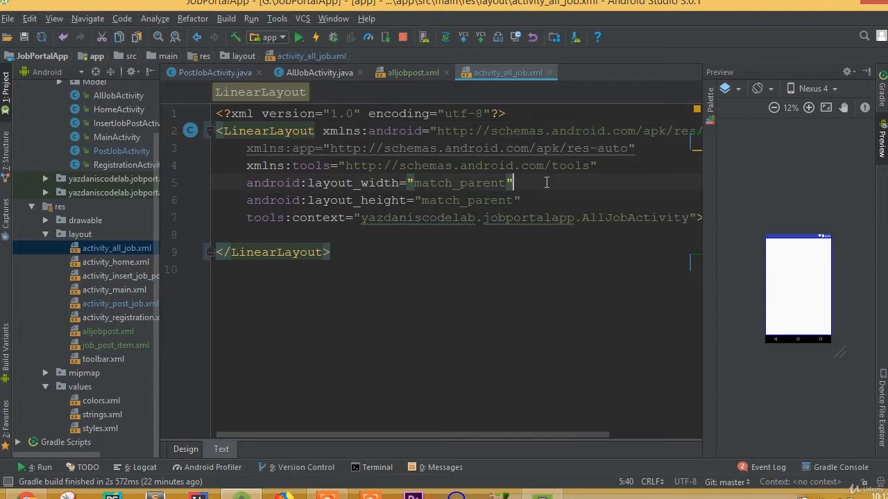
Step: Add vertical orientation and a toolbar include with id all_job_psot to activity_all_job.xml
{"action": "type", "text": "orientation=\"vertical"}
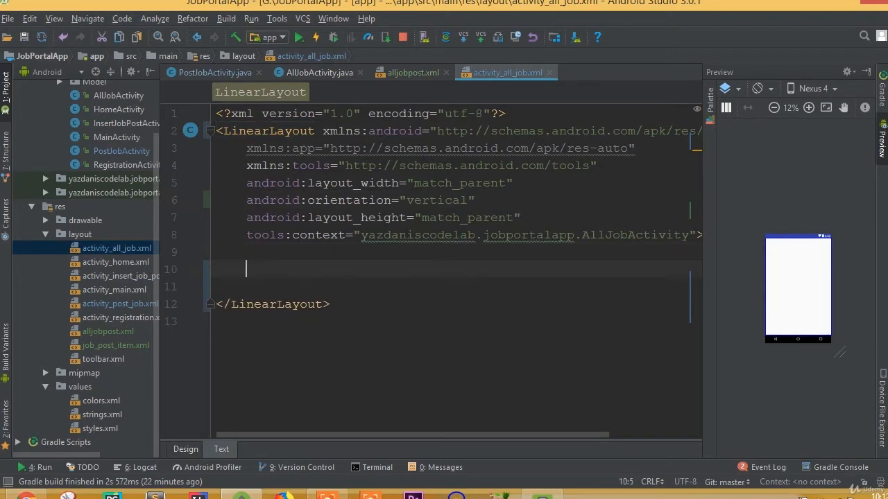
{"action": "type", "text": "<include layout=\"@layout/toolbar"}
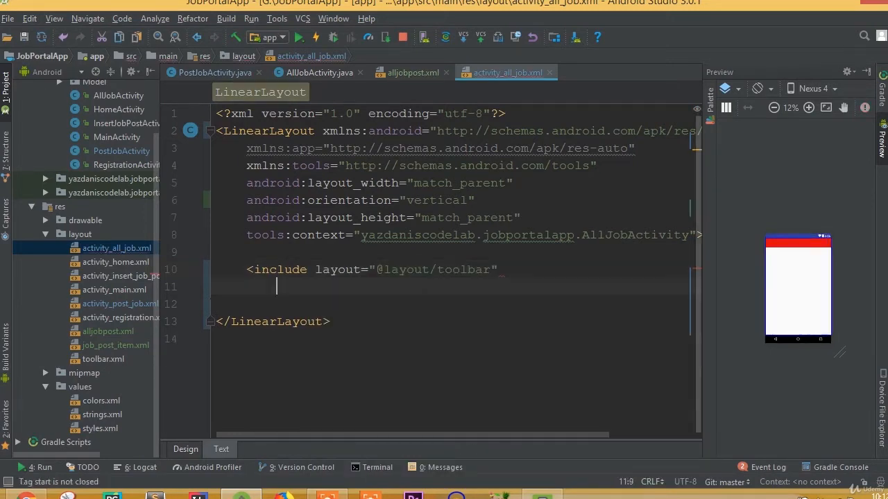
{"action": "type", "text": "android:id=\"@+id/all_job_psot"}
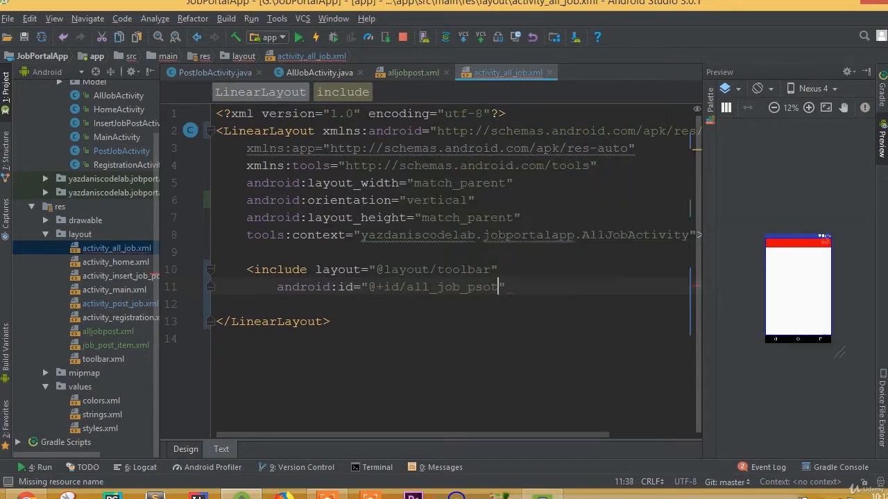
{"action": "type", "text": "\""}
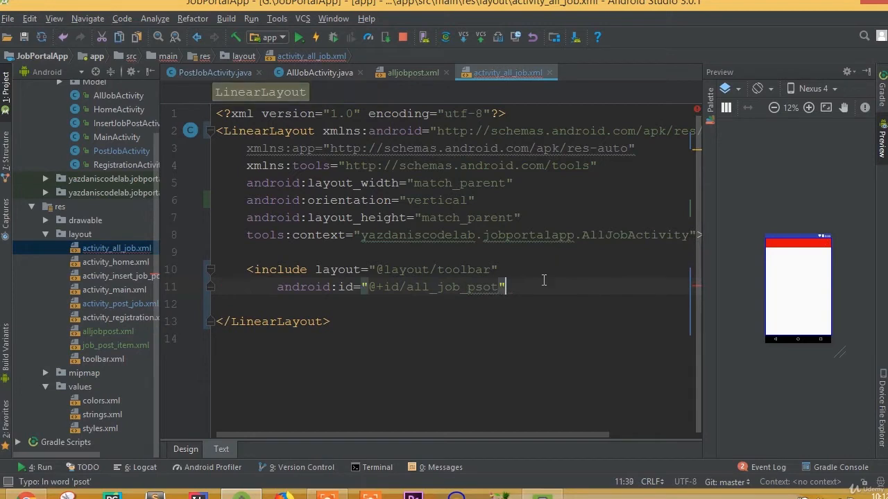
{"action": "type", "text": "/>"}
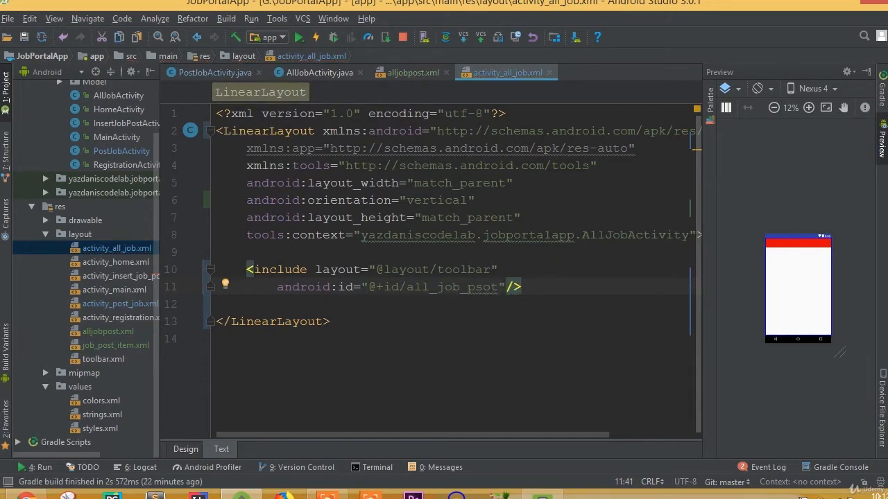
Step: Type a match_parent RecyclerView with id recycler_all_job below the toolbar include
{"action": "key", "text": "enter"}
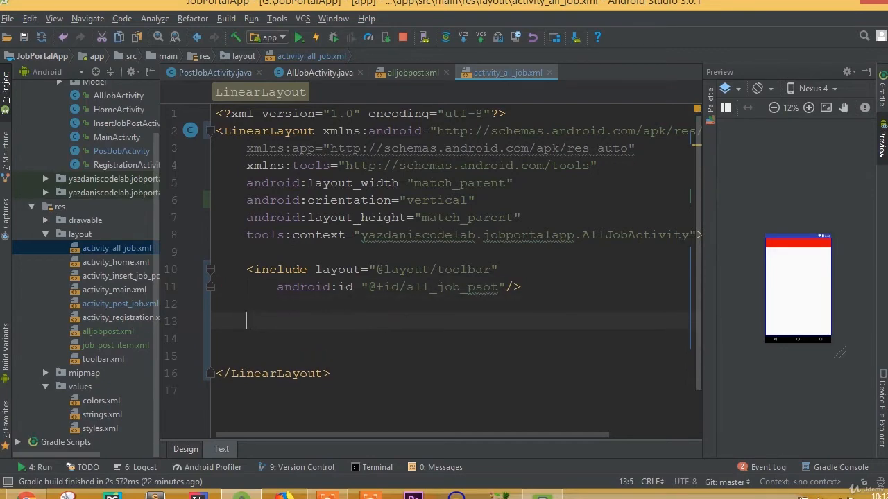
{"action": "type", "text": "<Re"}
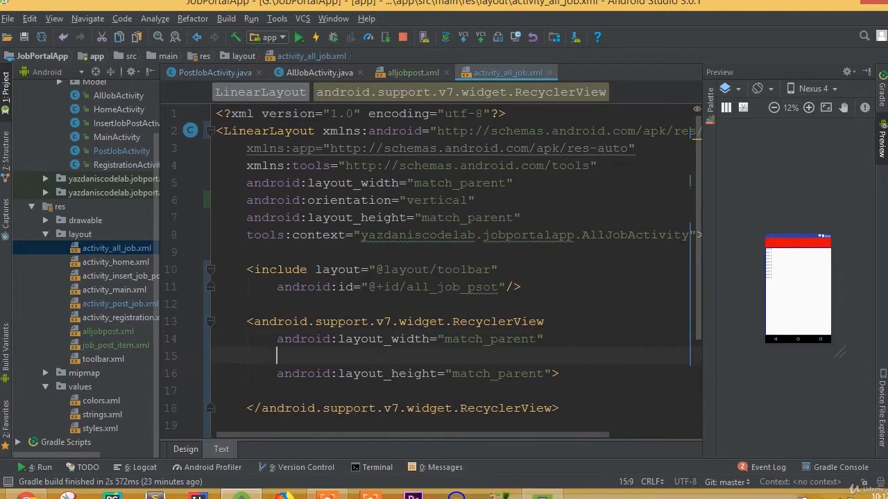
{"action": "type", "text": "android:id=\"@+id/recycler_all"}
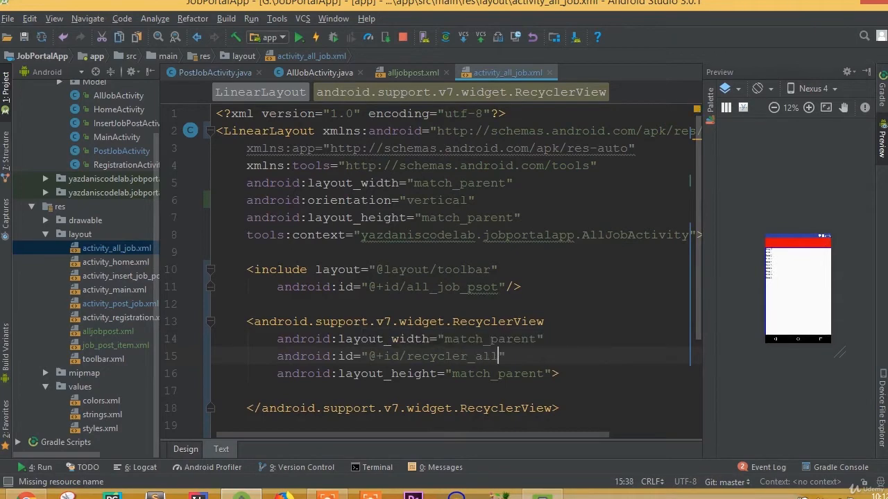
{"action": "type", "text": "_job"}
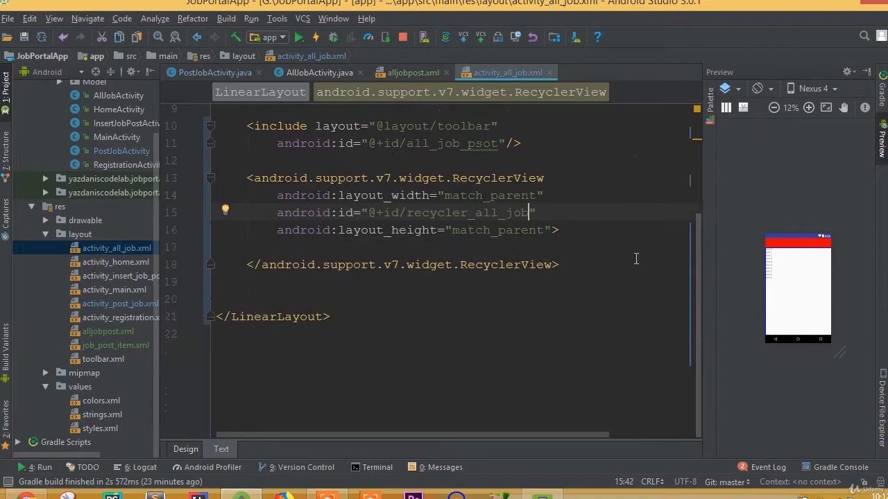
Step: Preview the all-jobs layout in the Design view, then return to the XML
{"action": "left_click", "coordinate": [185, 449]}
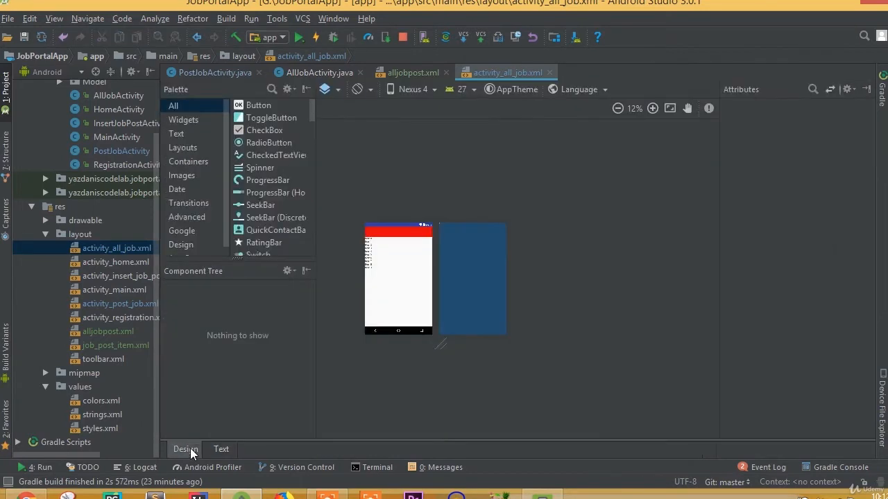
{"action": "left_click", "coordinate": [221, 448]}
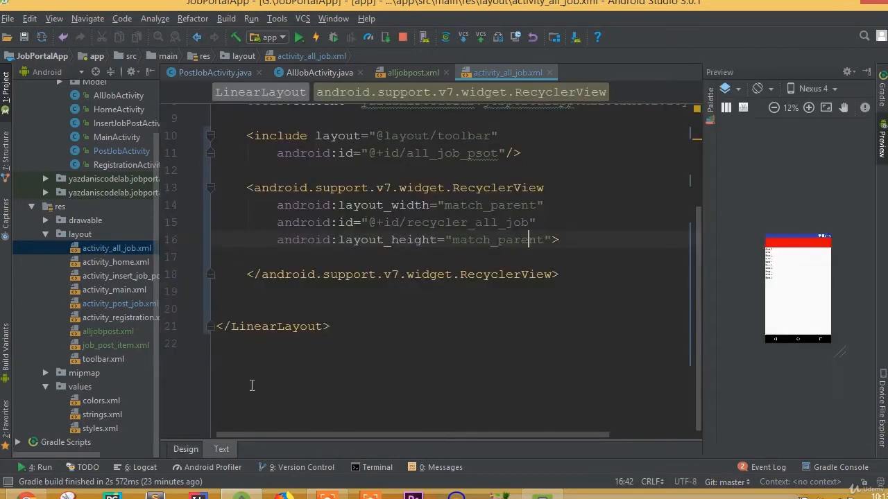
{"action": "left_click", "coordinate": [447, 72]}
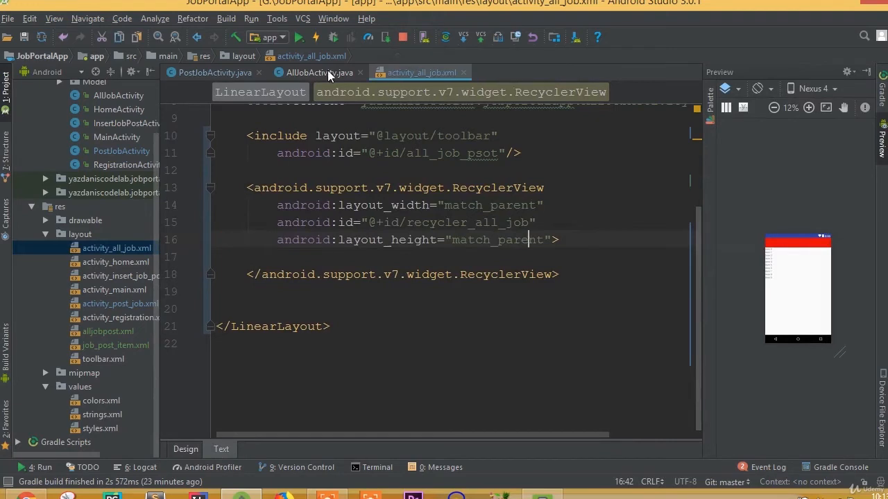
Step: Declare 'private Toolbar toolbar;' in the AllJobActivity class body
{"action": "left_click", "coordinate": [319, 73]}
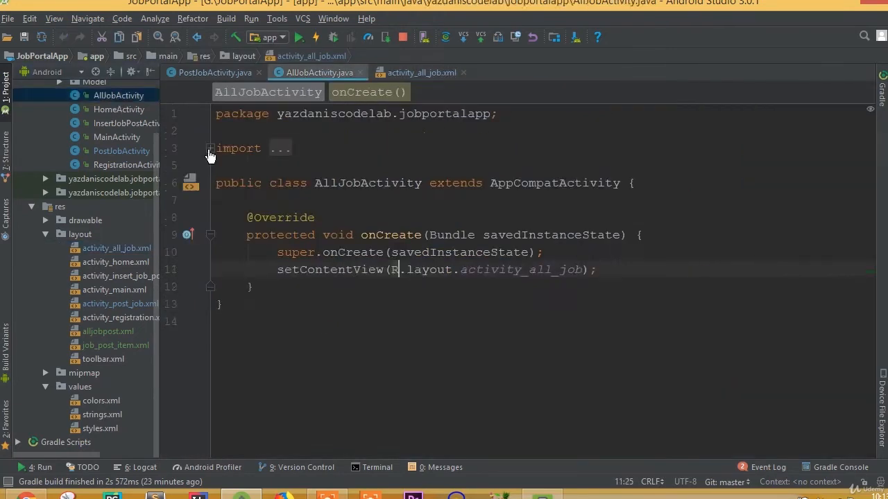
{"action": "left_click", "coordinate": [383, 200]}
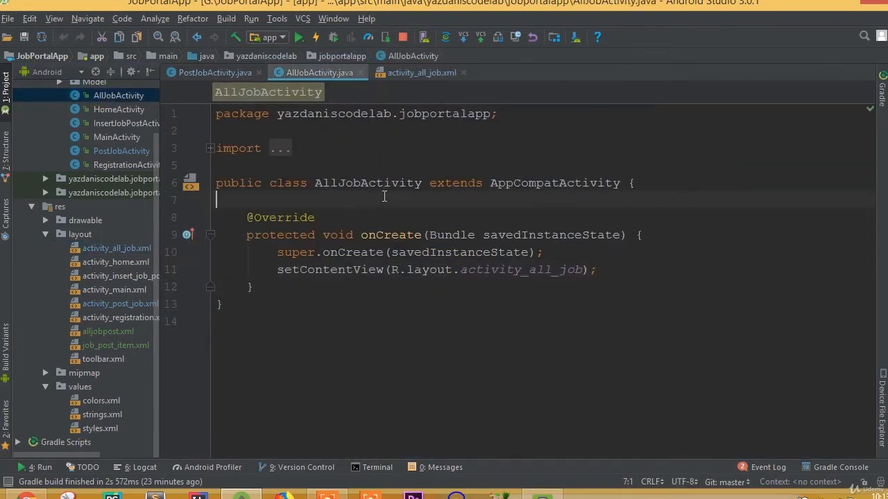
{"action": "key", "text": "Enter"}
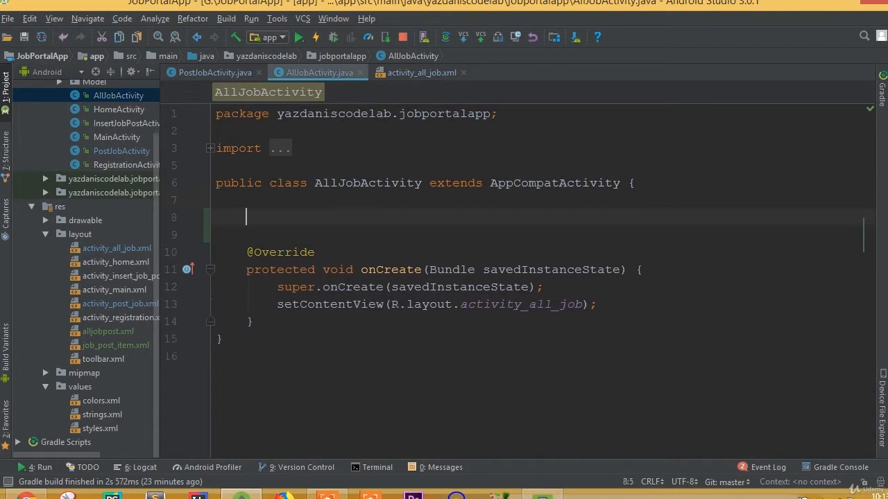
{"action": "type", "text": "private"}
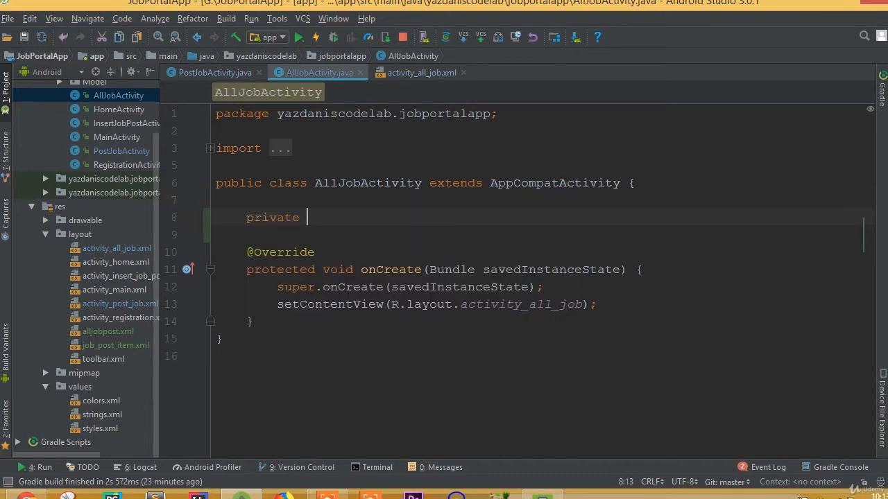
{"action": "type", "text": "Toolbar toolbar;"}
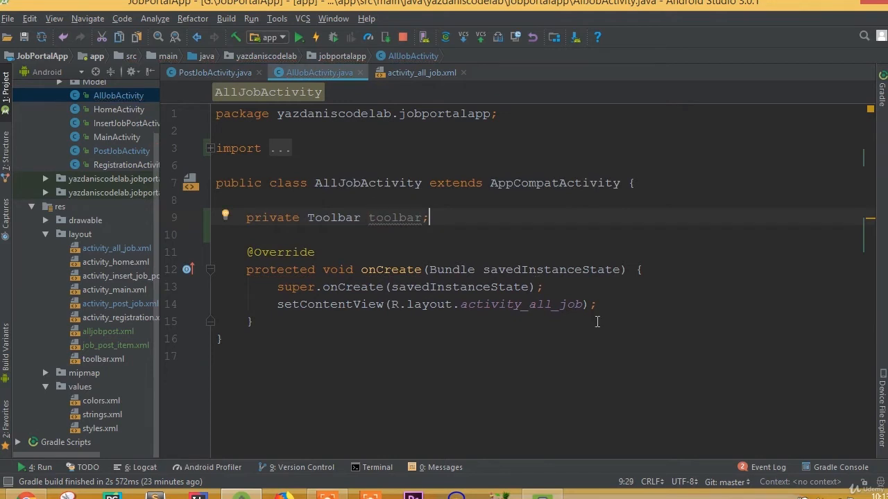
{"action": "left_click", "coordinate": [629, 182]}
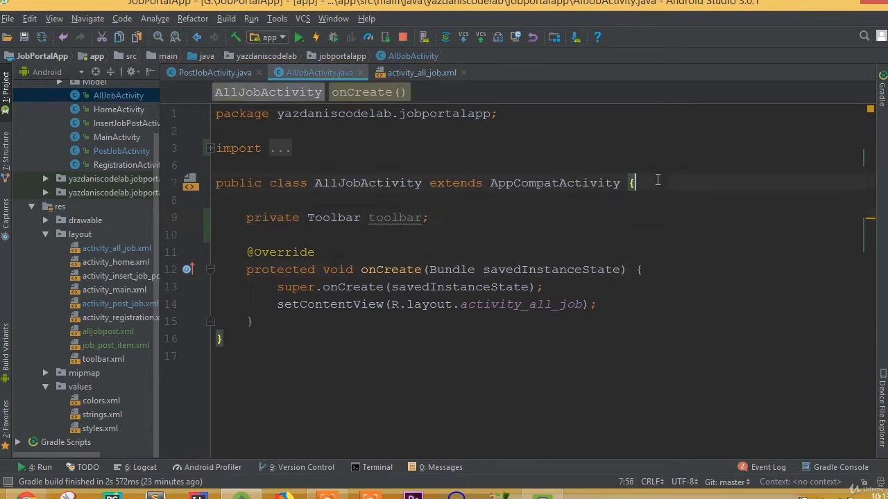
{"action": "left_click", "coordinate": [631, 269]}
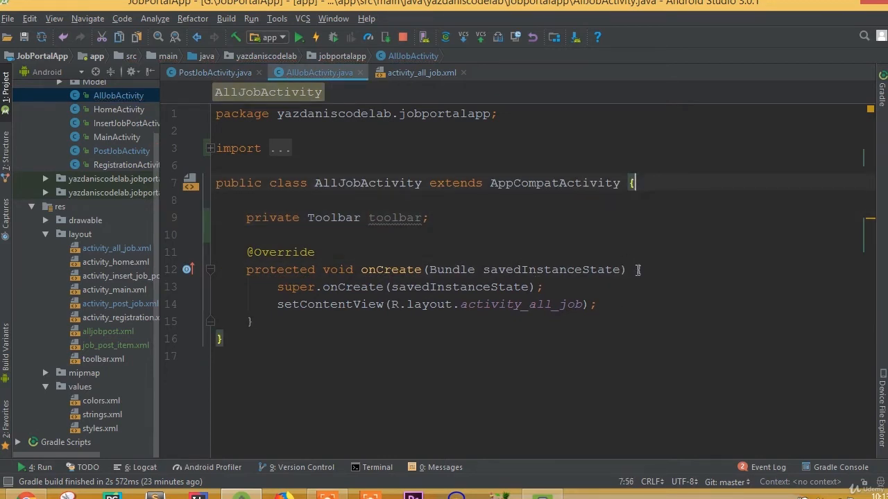
Step: Begin typing toolbar=findViewById(R.id. after setContentView in onCreate
{"action": "left_click", "coordinate": [597, 304]}
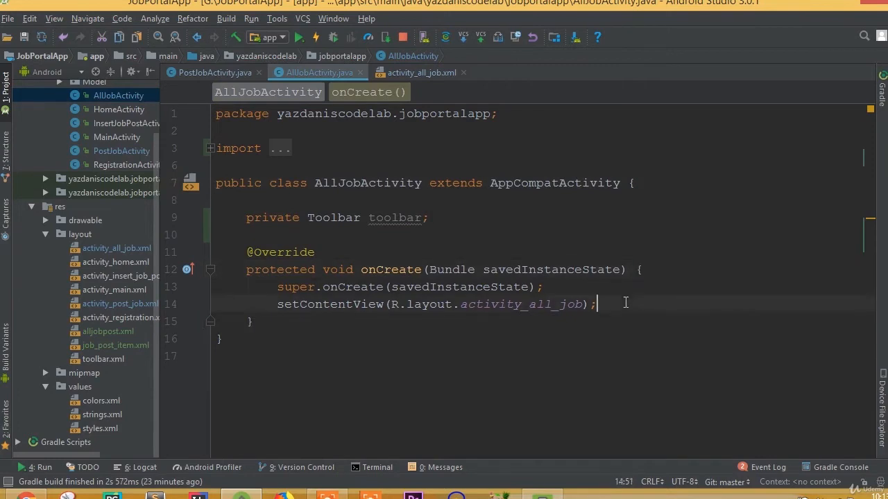
{"action": "key", "text": "Enter"}
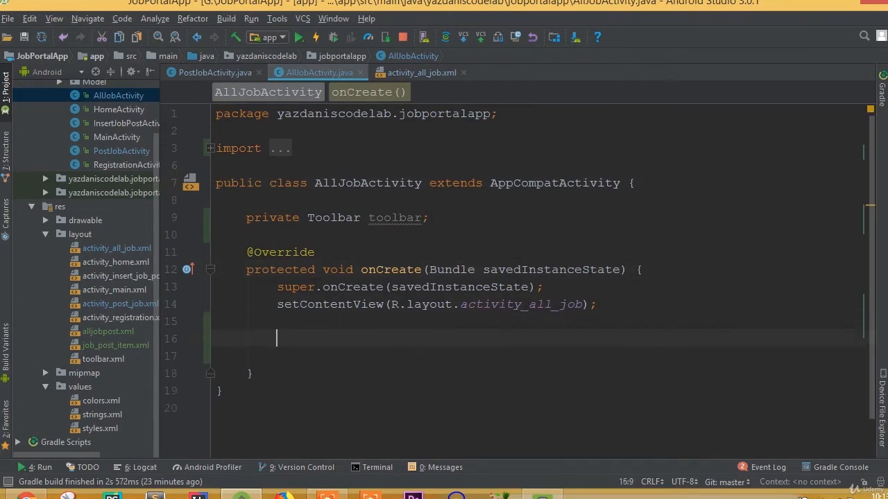
{"action": "type", "text": "toolbar=findViewById("}
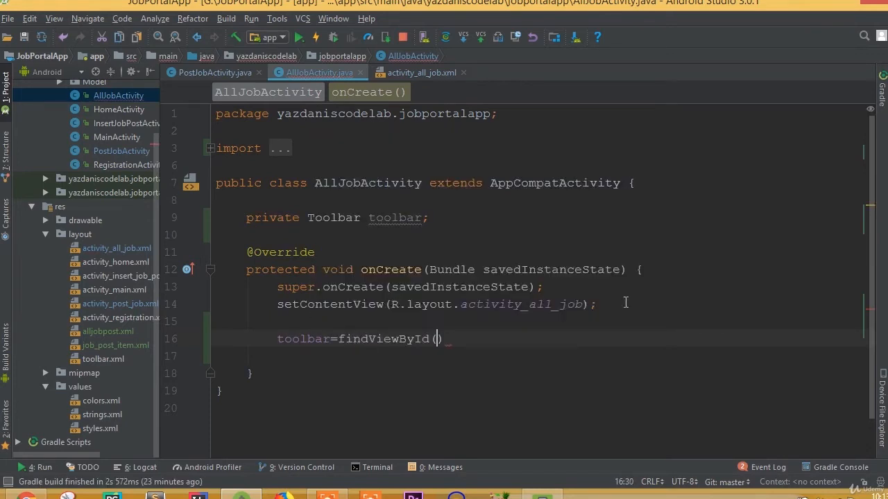
{"action": "type", "text": "R.id."}
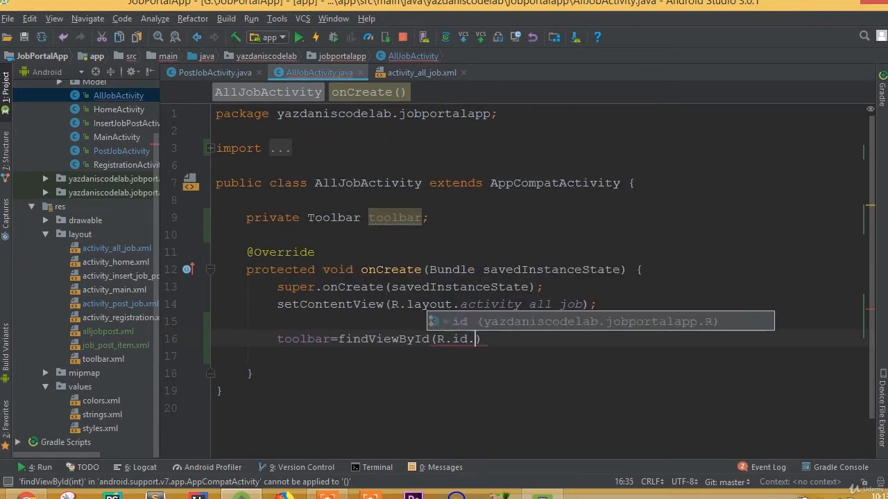
{"action": "type", "text": "all"}
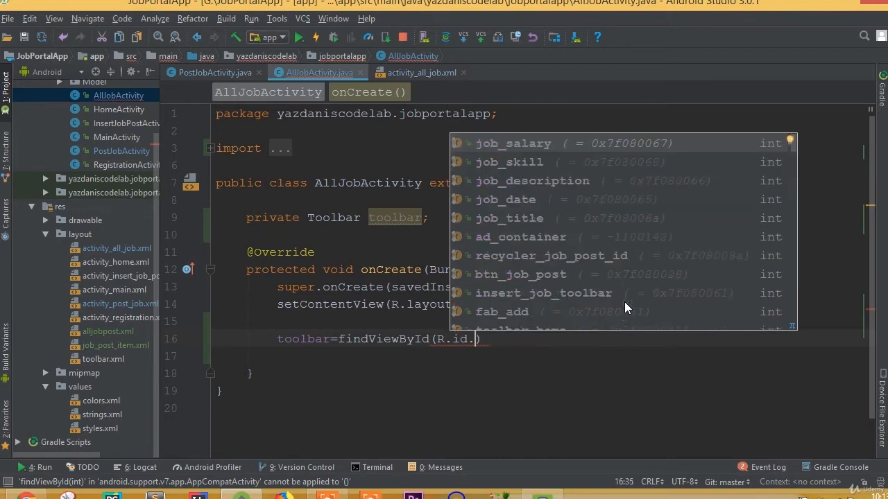
{"action": "type", "text": "to"}
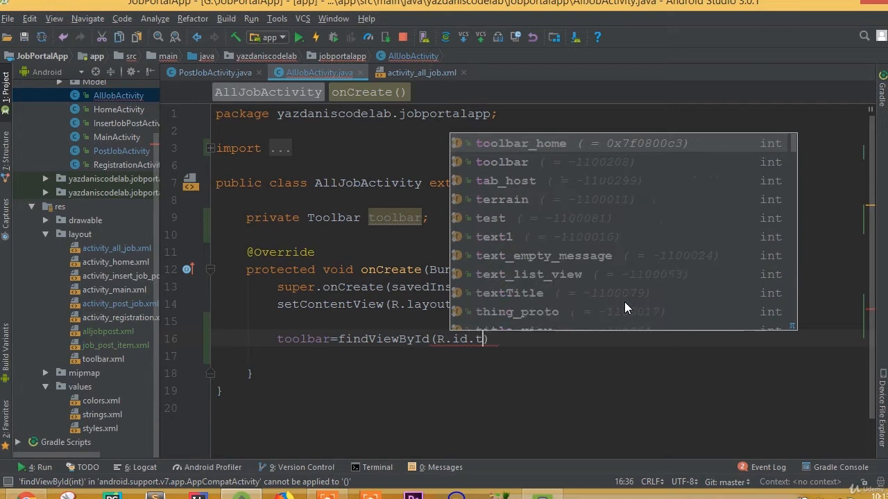
Step: Copy the include id all_job_psot from the layout and finish toolbar=findViewById(R.id.all_job_psot);
{"action": "left_click", "coordinate": [422, 72]}
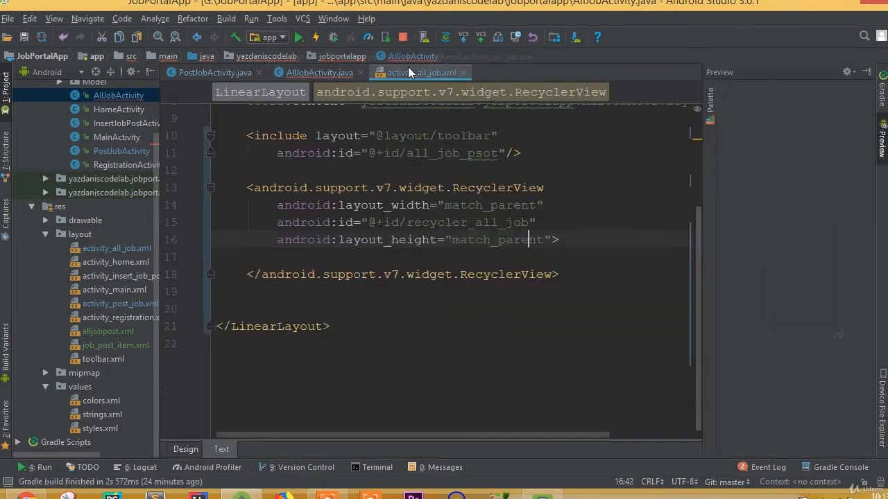
{"action": "double_click", "coordinate": [450, 153]}
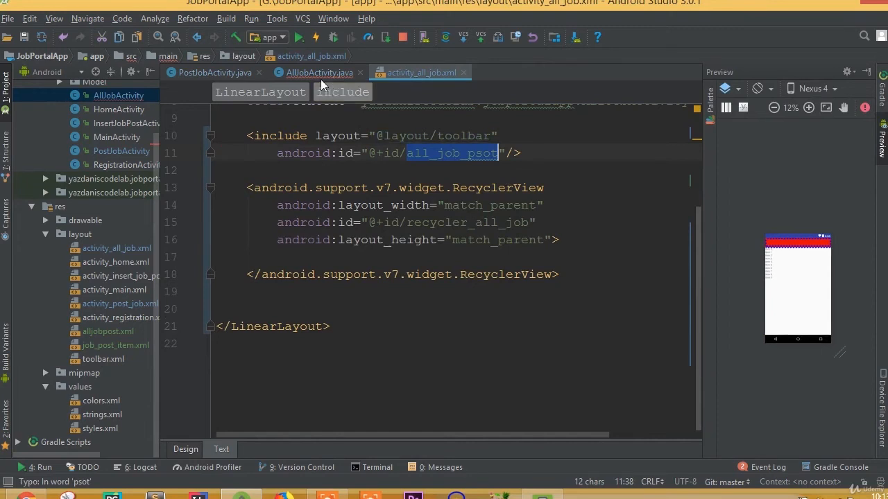
{"action": "left_click", "coordinate": [319, 72]}
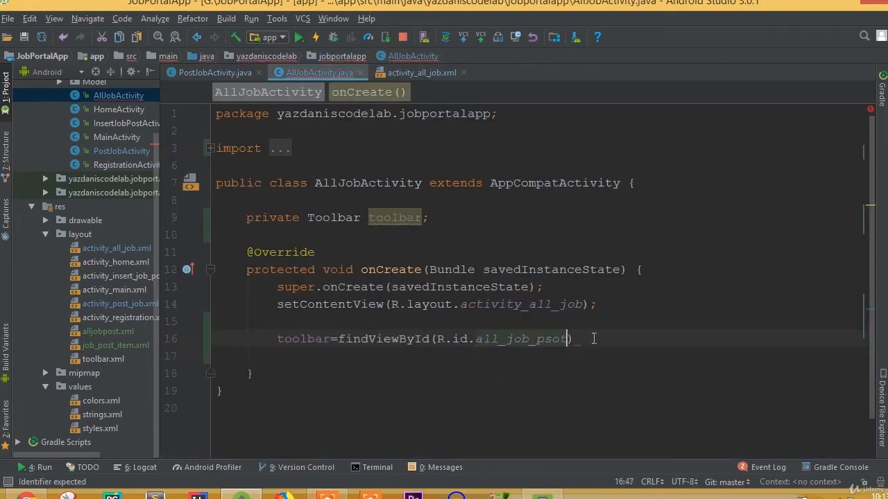
{"action": "type", "text": ";"}
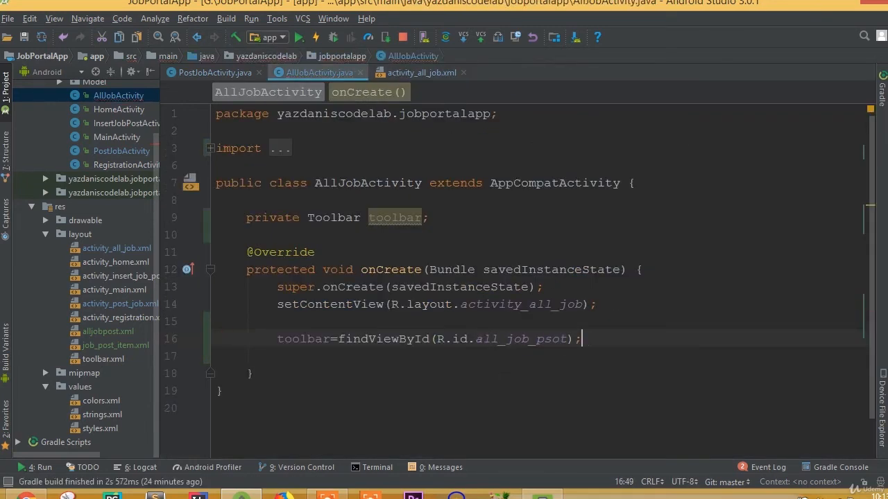
Step: Add setSupportActionBar(toolbar); and getSupportActionBar().setTitle("All job Post"); in onCreate
{"action": "type", "text": "setSupportActionBar(toolbar);"}
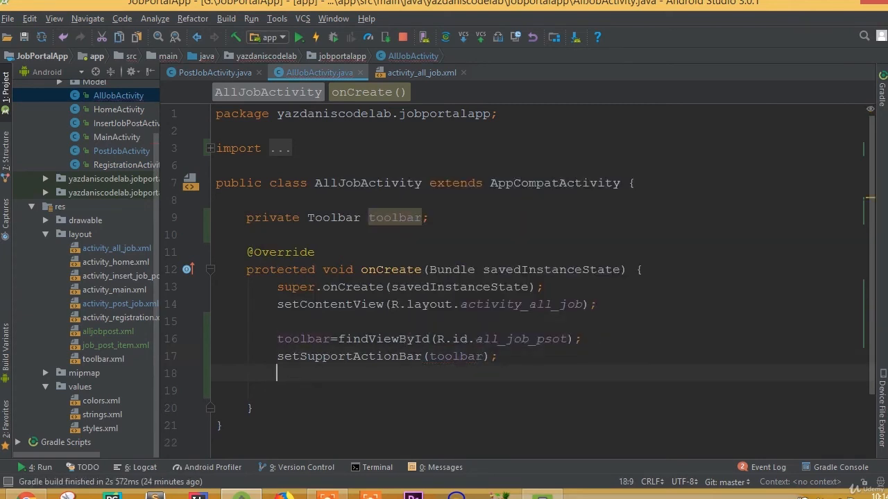
{"action": "type", "text": "get"}
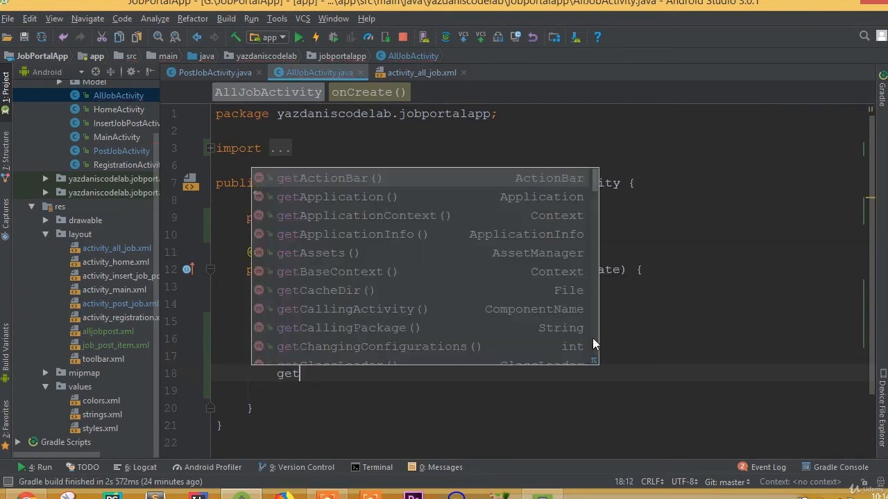
{"action": "type", "text": "SupportActionBar().setTitle();"}
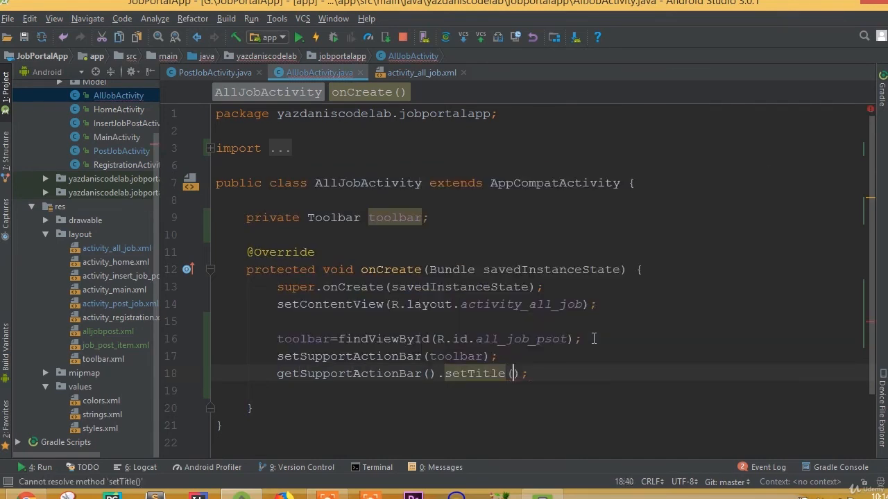
{"action": "type", "text": "\"\""}
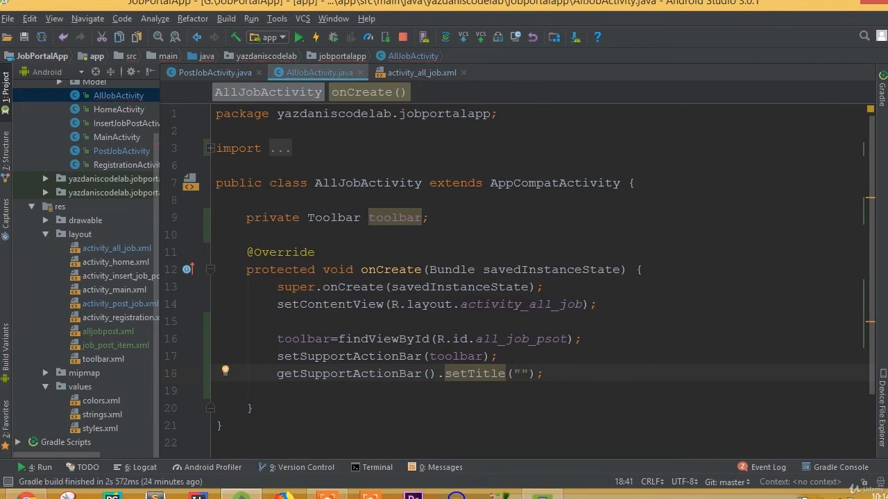
{"action": "type", "text": "All job"}
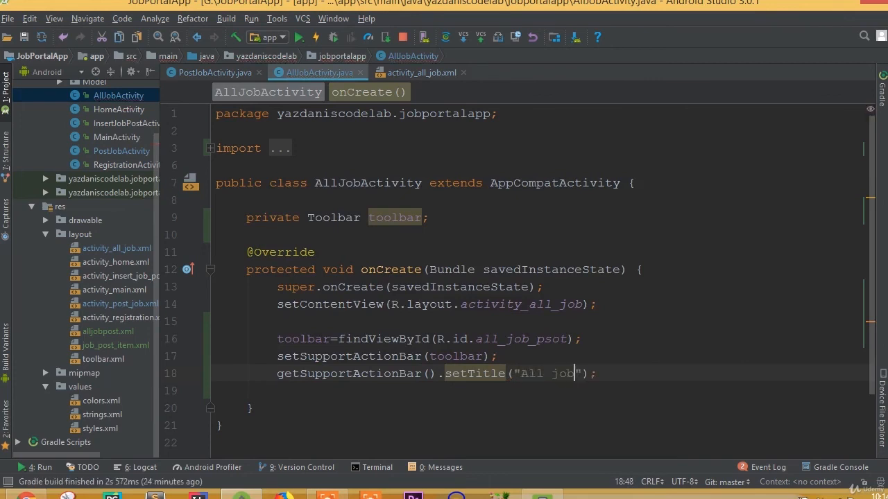
{"action": "type", "text": "Post"}
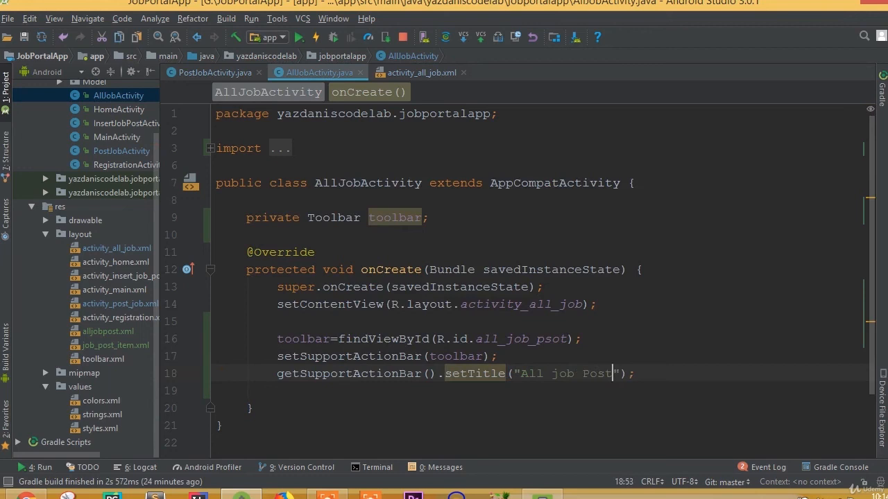
{"action": "left_click", "coordinate": [560, 374]}
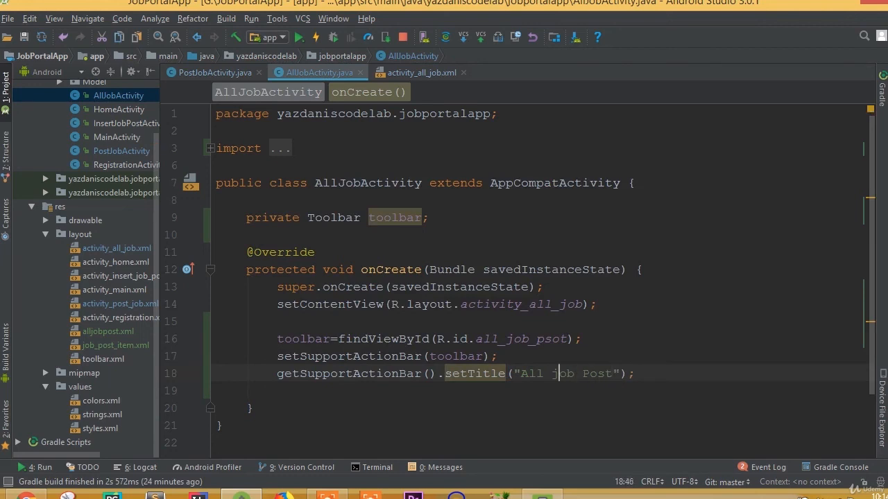